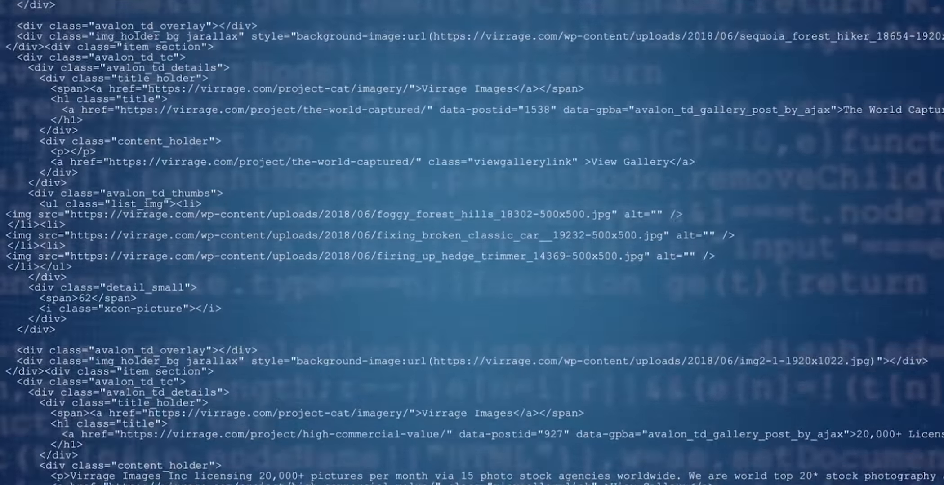
scroll("down", 3)
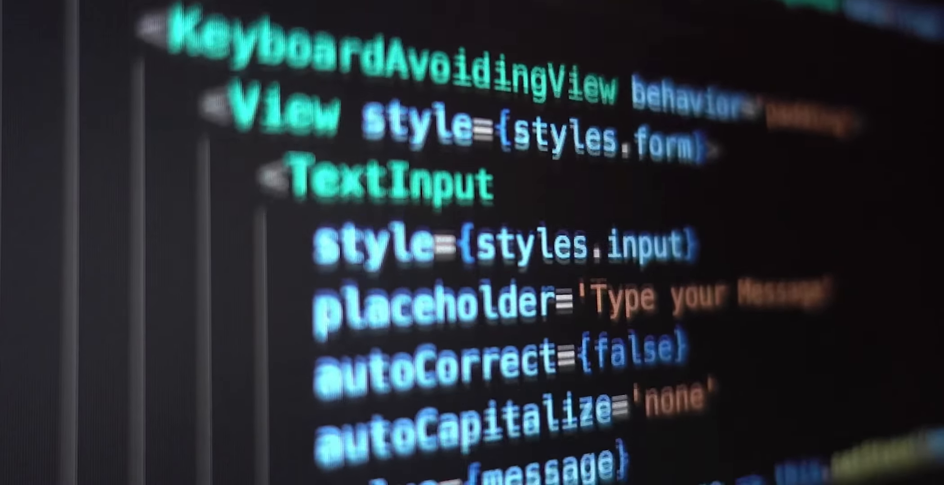
scroll("down", 3)
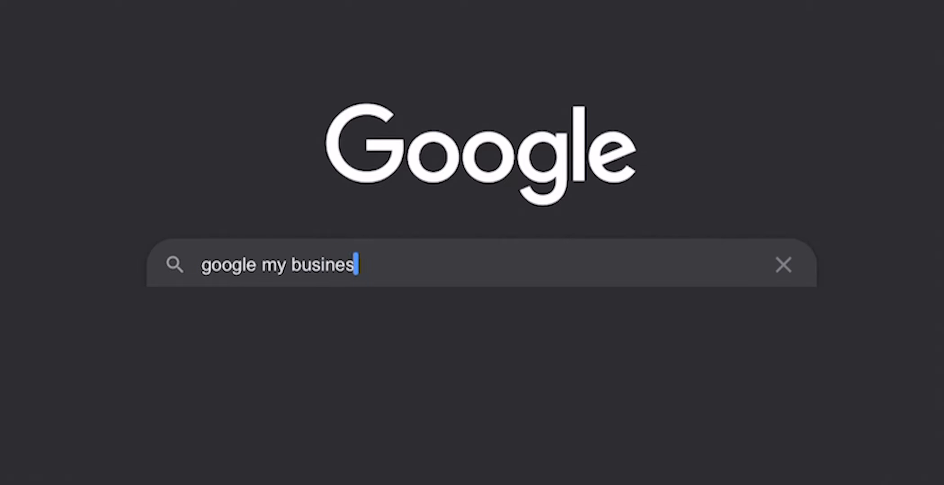
type("trave")
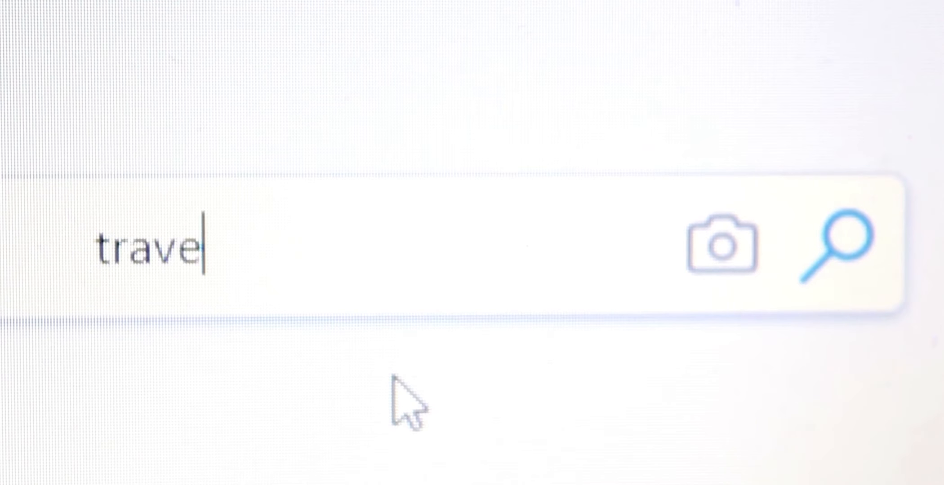
type("ling")
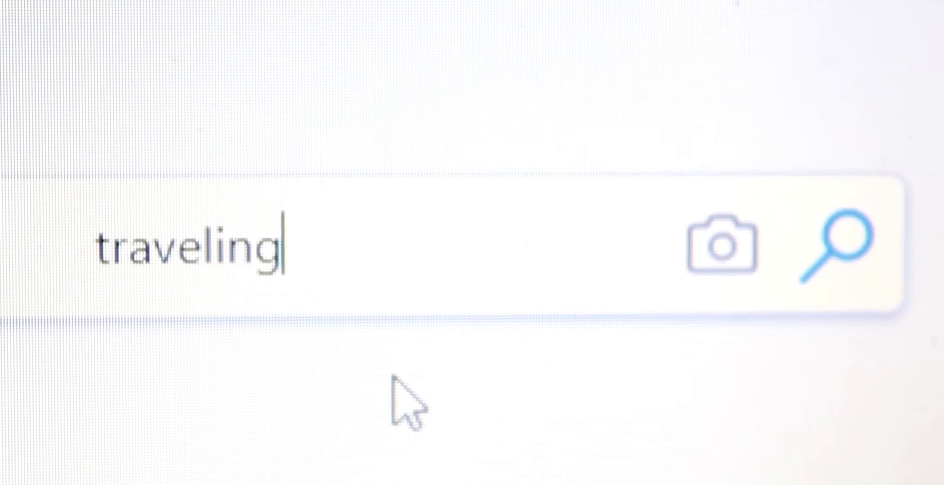